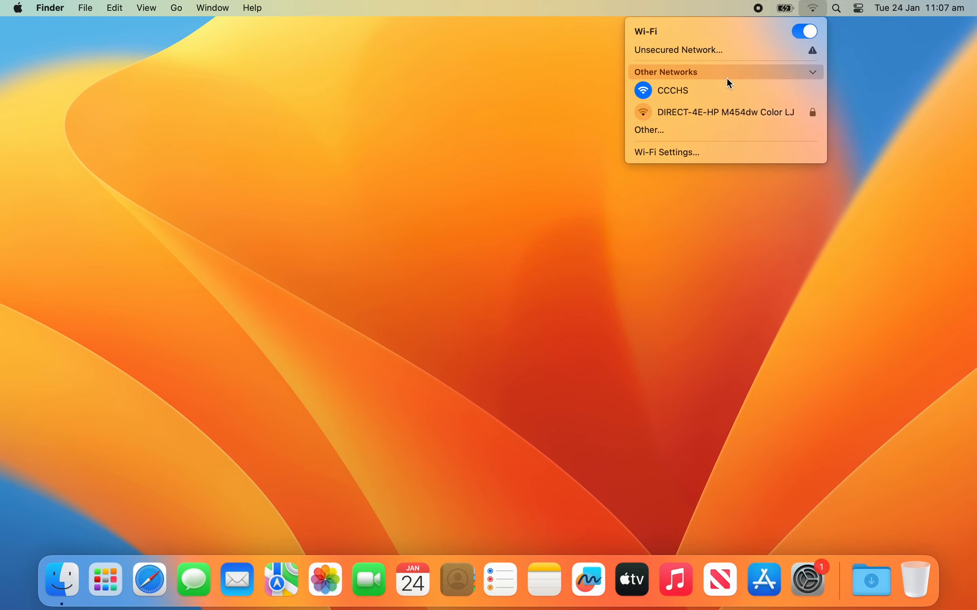
mouse_move(671, 90)
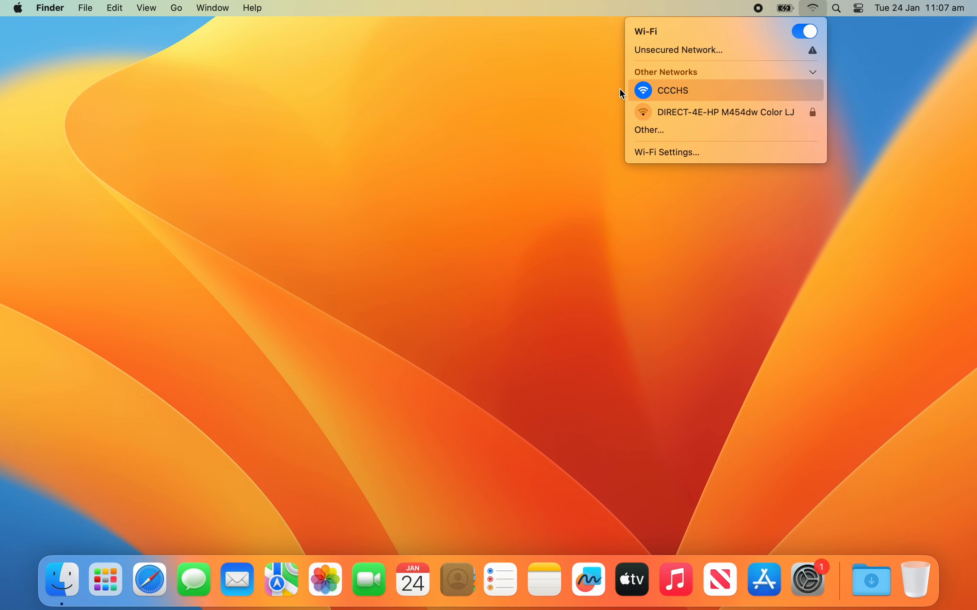
Join the CCCHS wireless network from the menu-bar Wi-Fi list.
click(515, 98)
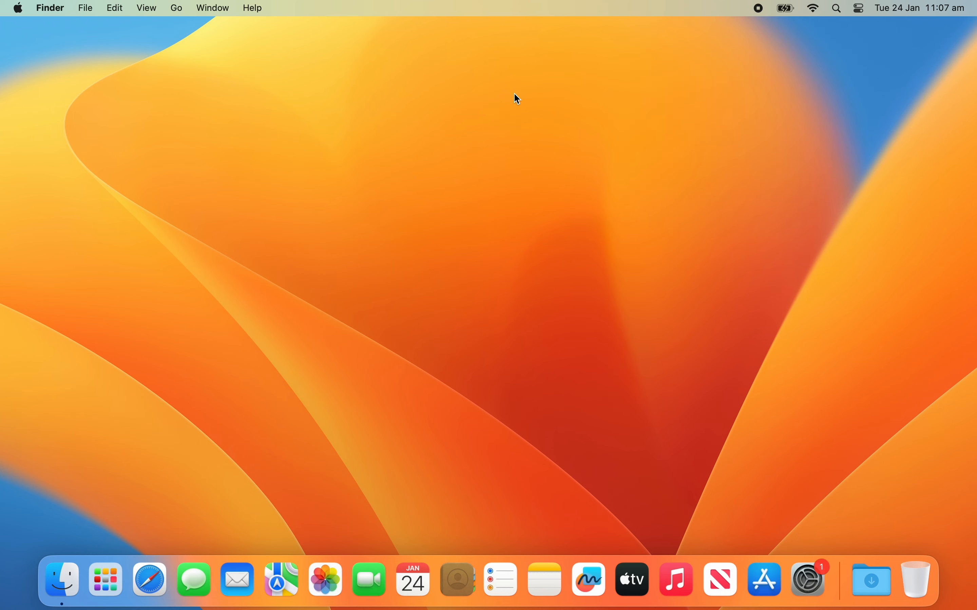
mouse_move(148, 580)
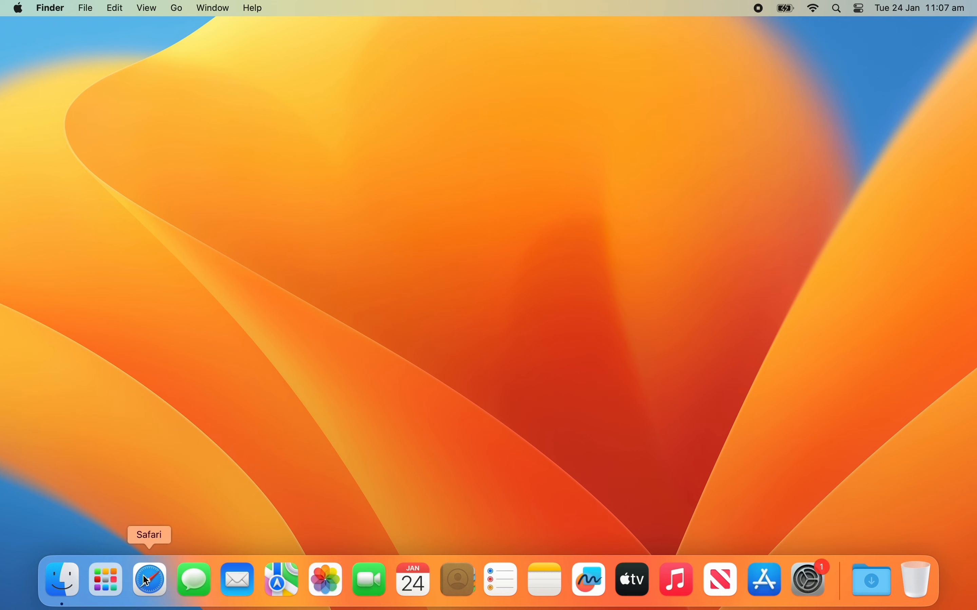
Launch Safari and load the short link bit.ly/CCCHSIT in the address bar.
click(148, 580)
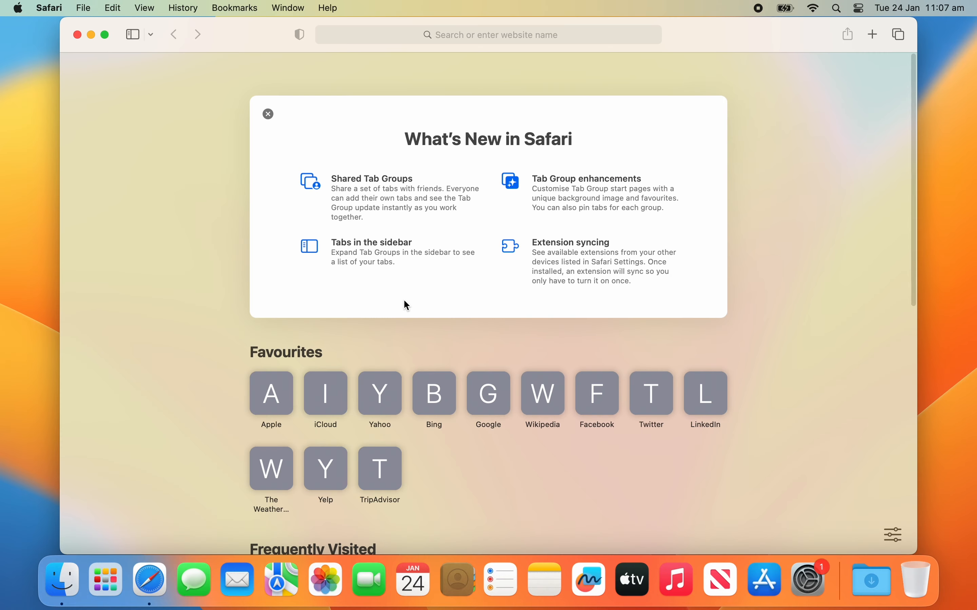
click(487, 35)
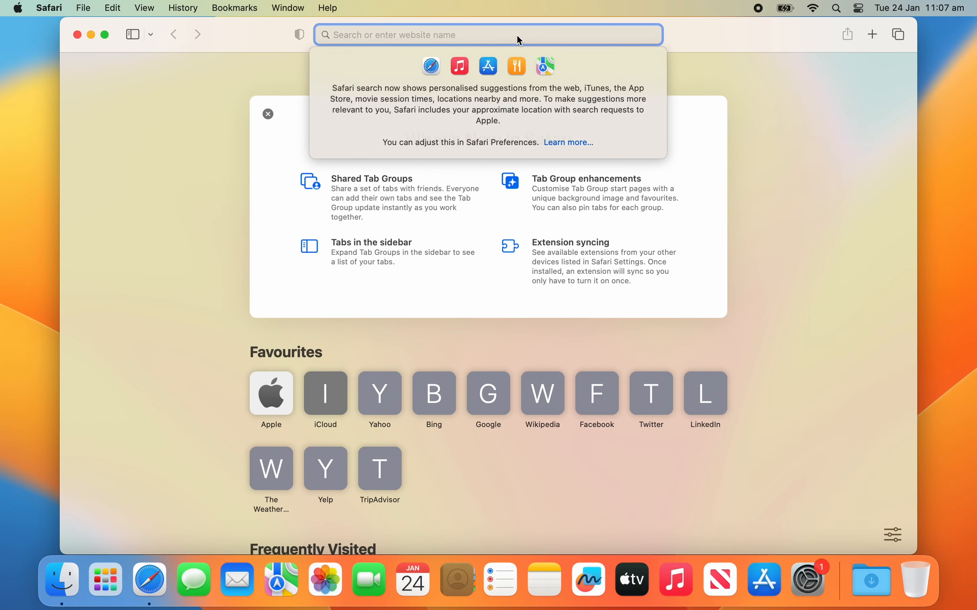
text(bit.ly)
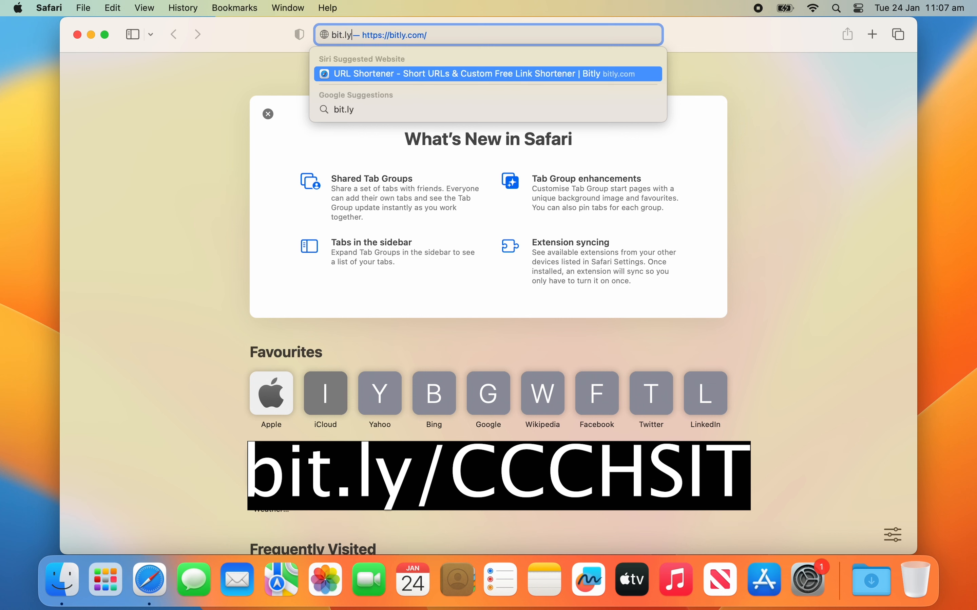
text(/CCCHS)
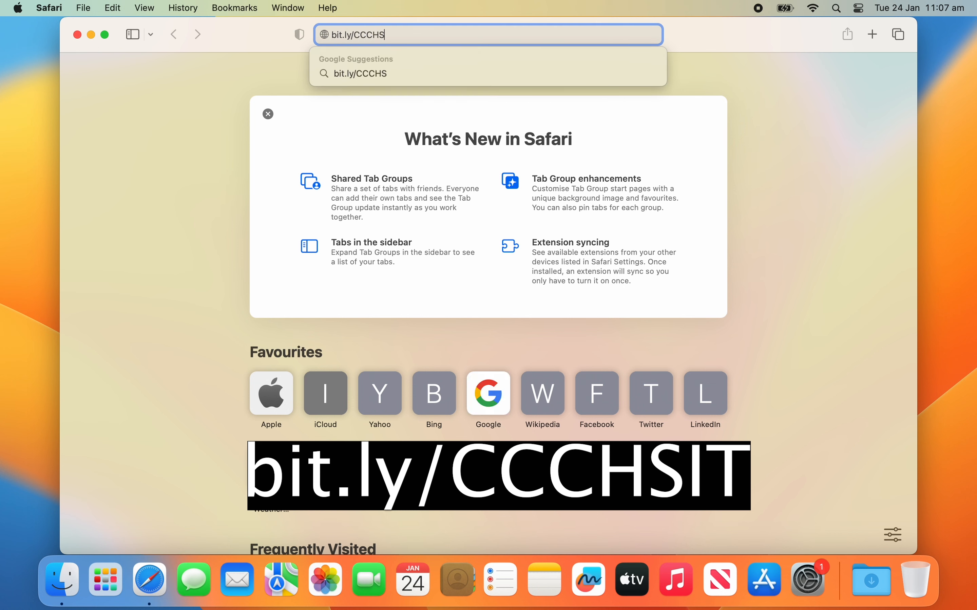
text(IT)
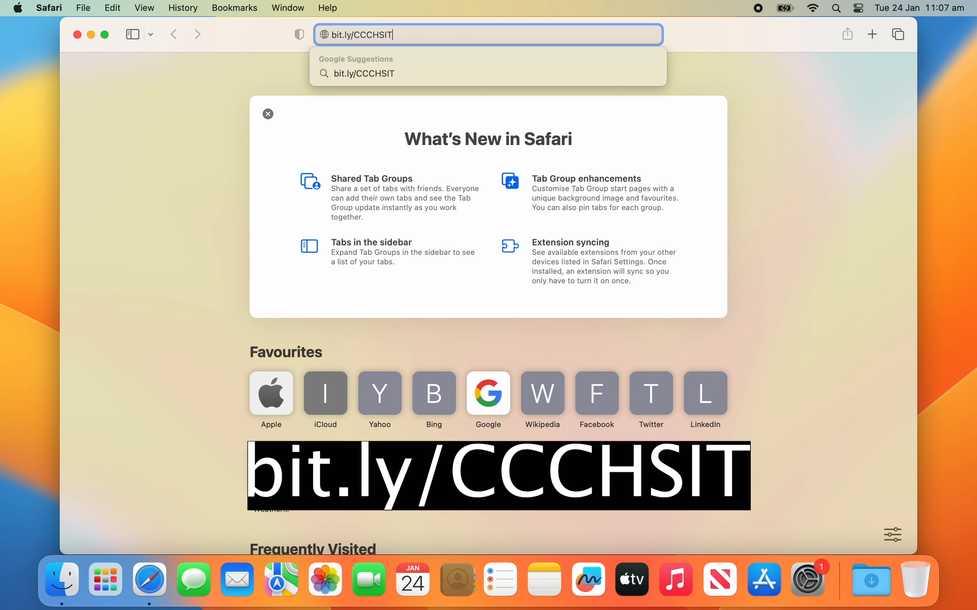
key(Return)
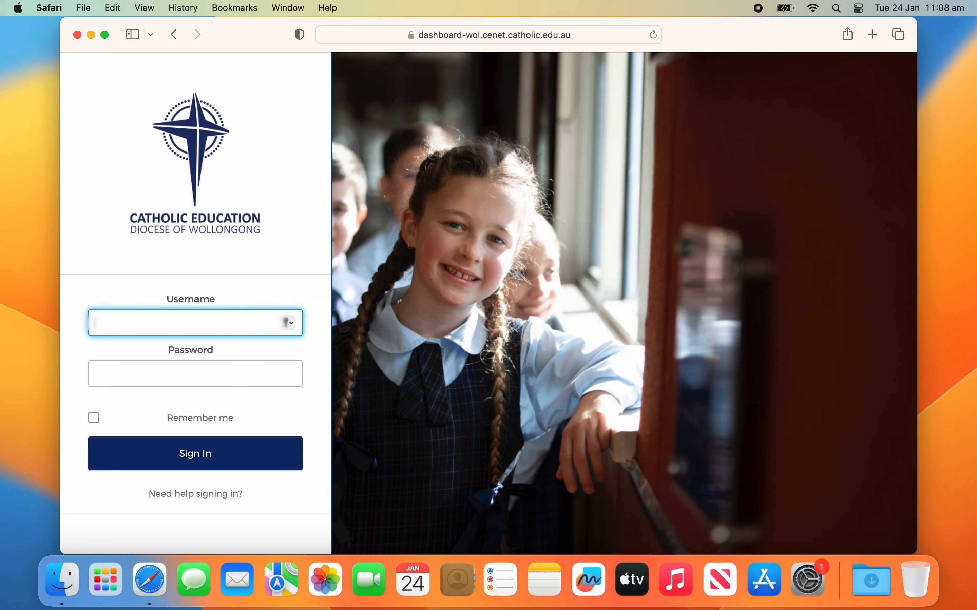
text(a)
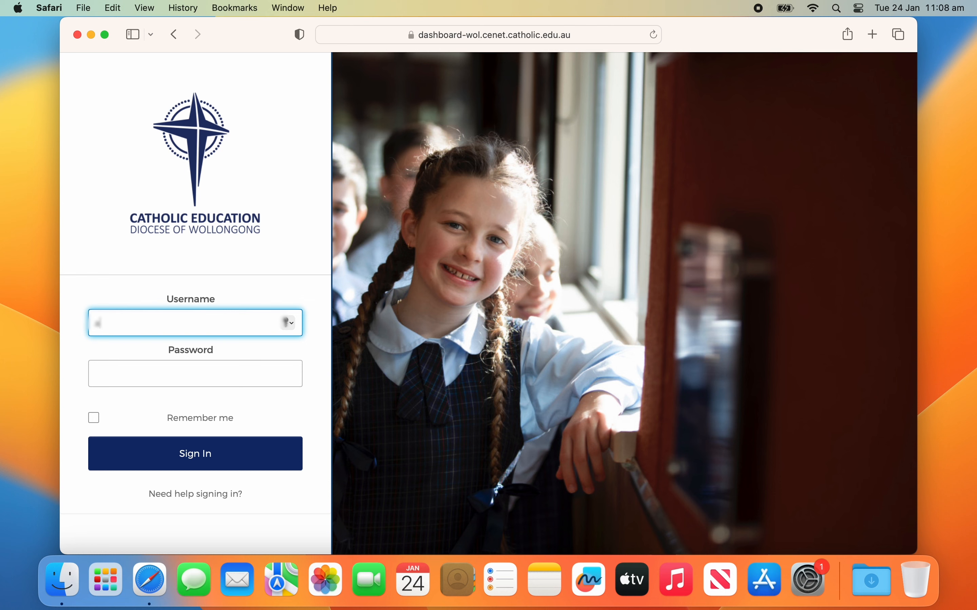
text(alabanc01)
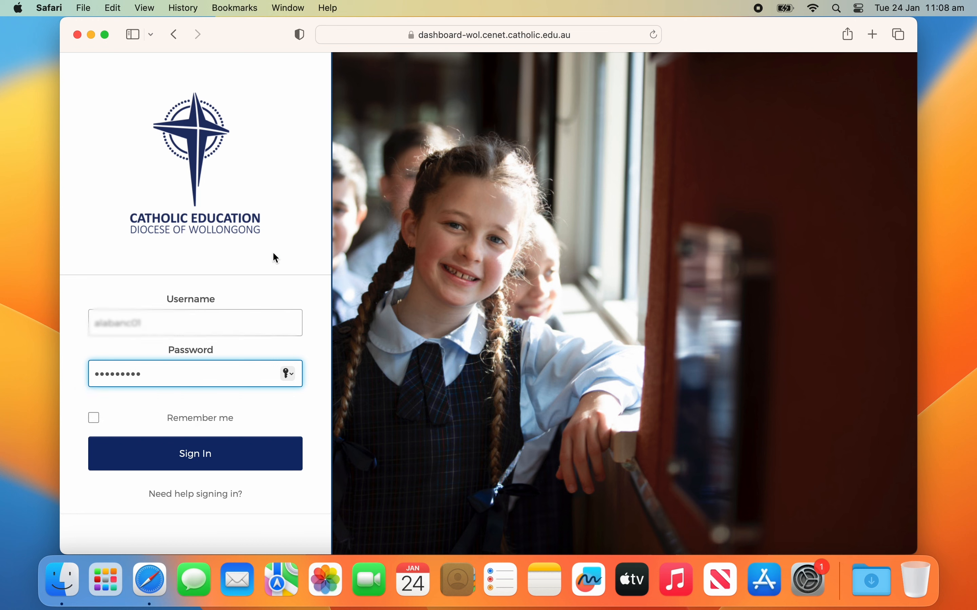
click(195, 454)
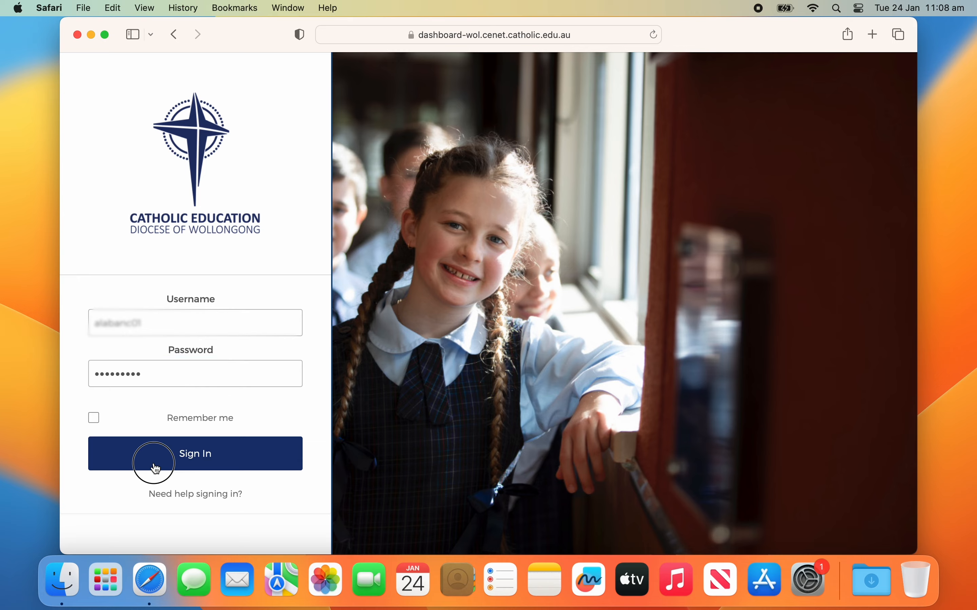
click(195, 454)
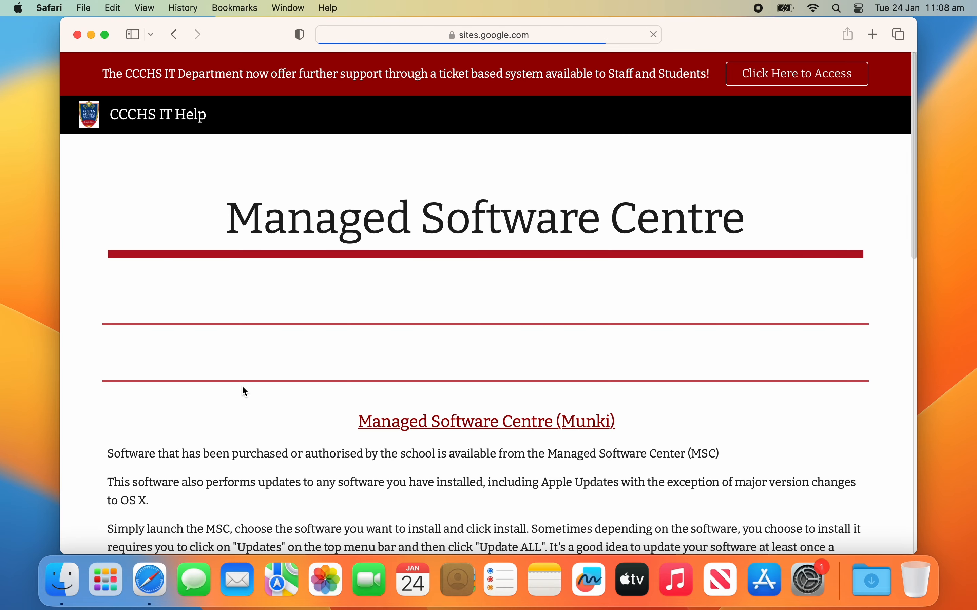
Scroll down the Managed Software Centre help page to the Munki installer link.
scroll(down, 3)
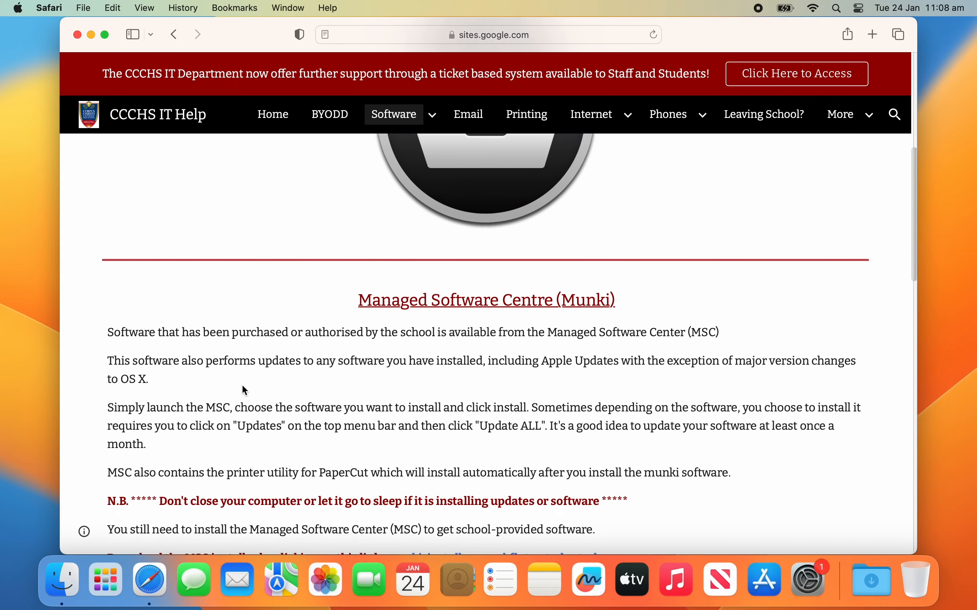
scroll(down, 3)
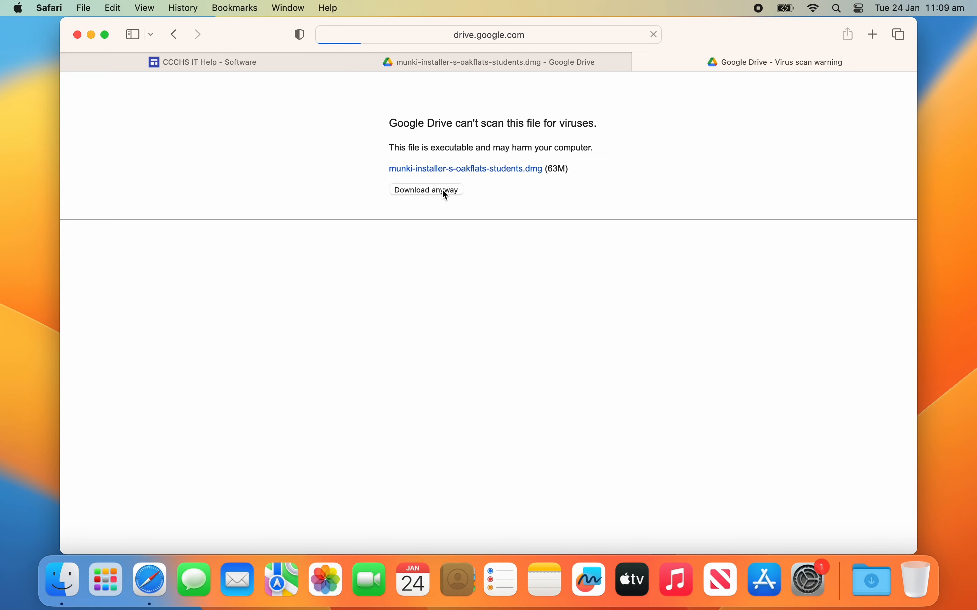
Download the munki installer .dmg anyway and permit downloads from drive.google.com.
click(425, 190)
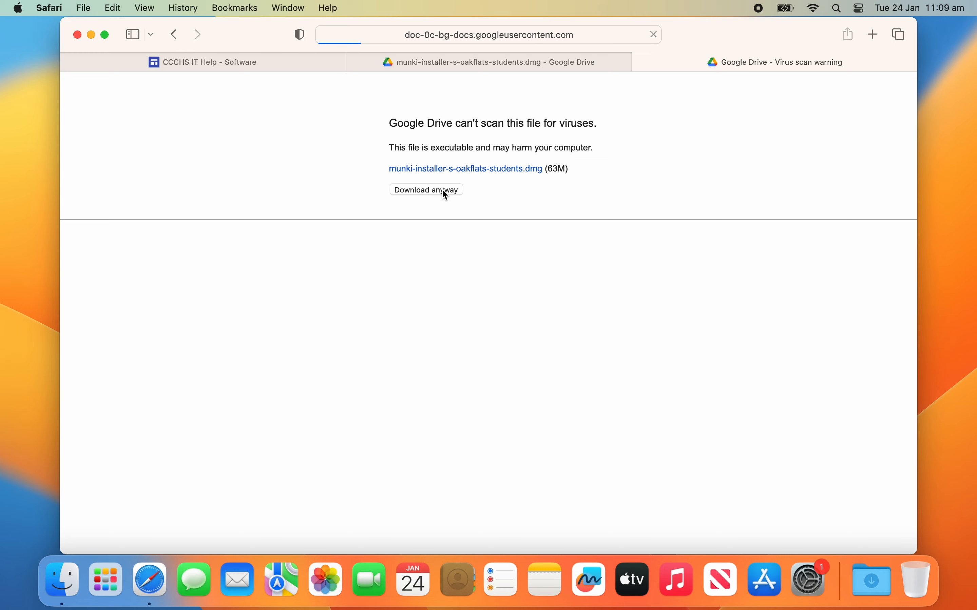
click(425, 190)
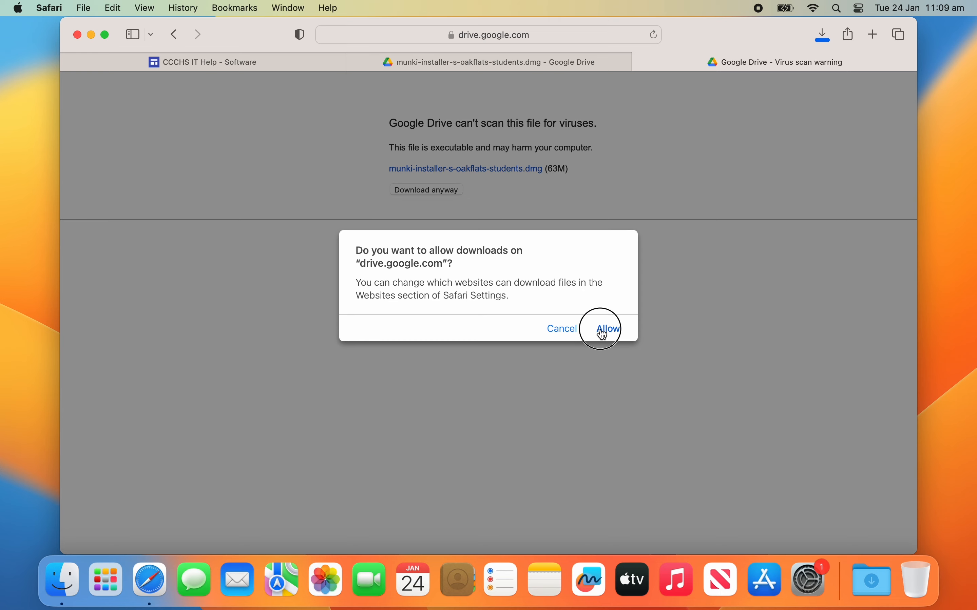
click(601, 329)
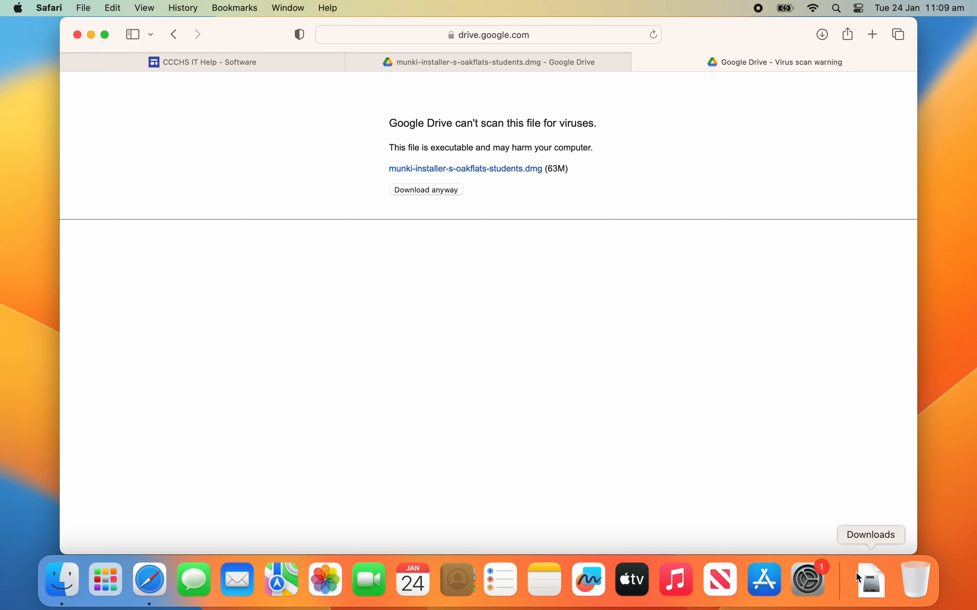
Mount the downloaded .dmg and launch its .mpkg package past the Gatekeeper unverified-software warning.
click(871, 580)
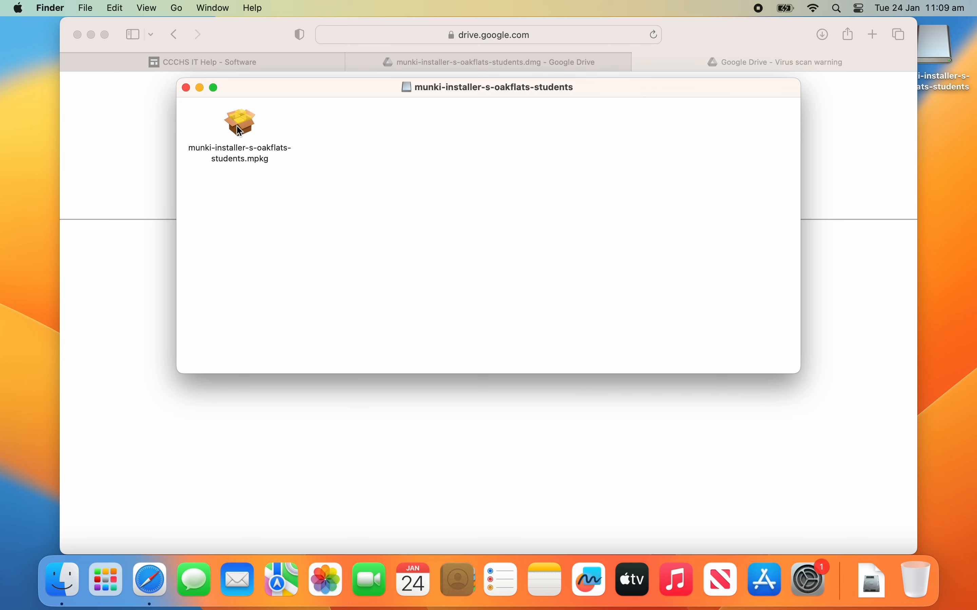
right_click(239, 123)
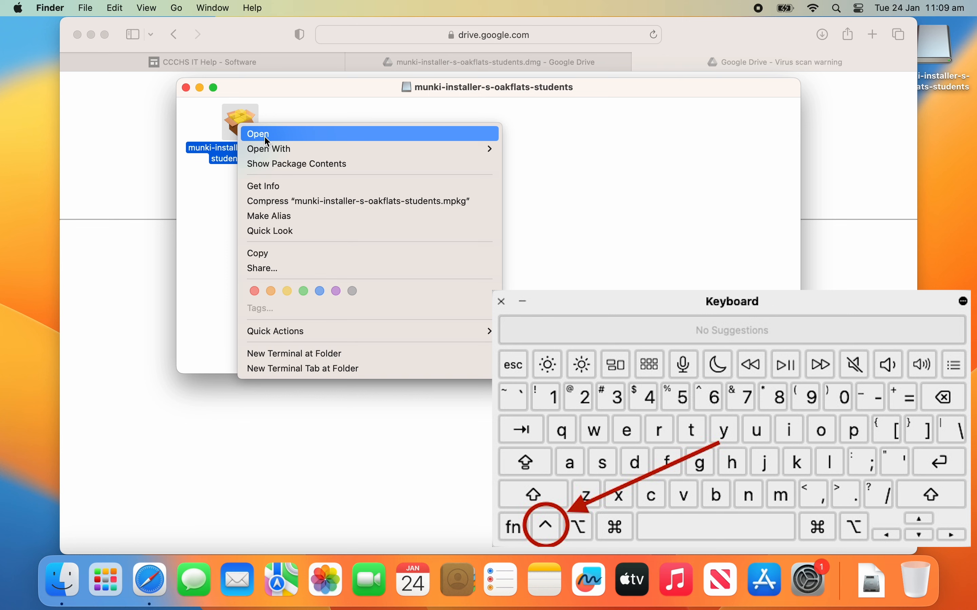
click(256, 134)
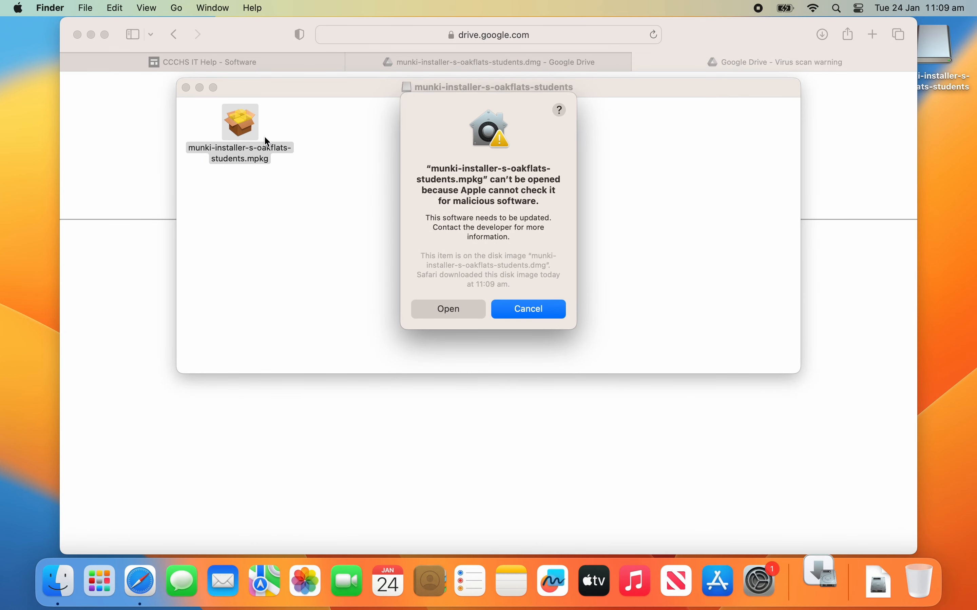
mouse_move(371, 261)
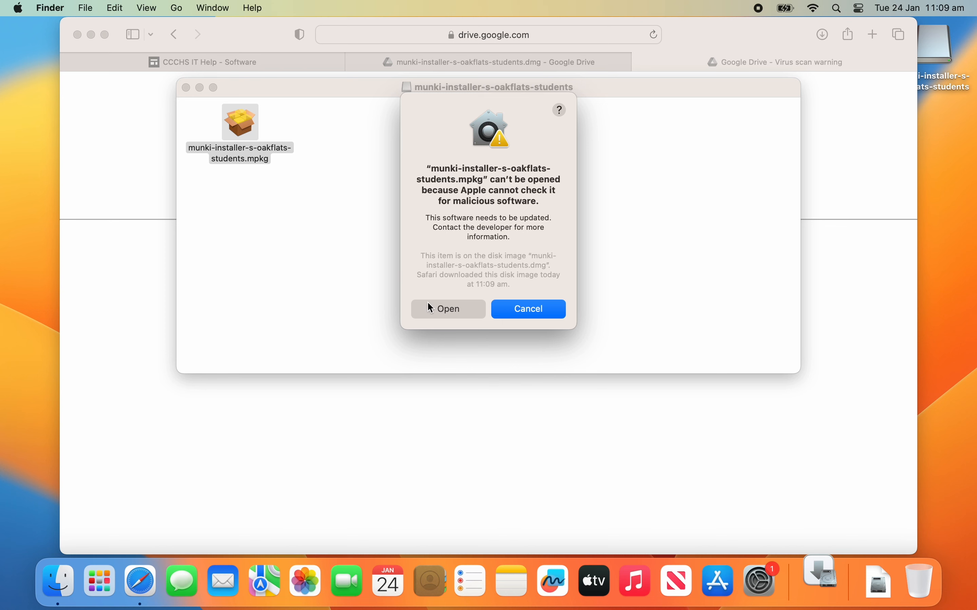
click(527, 309)
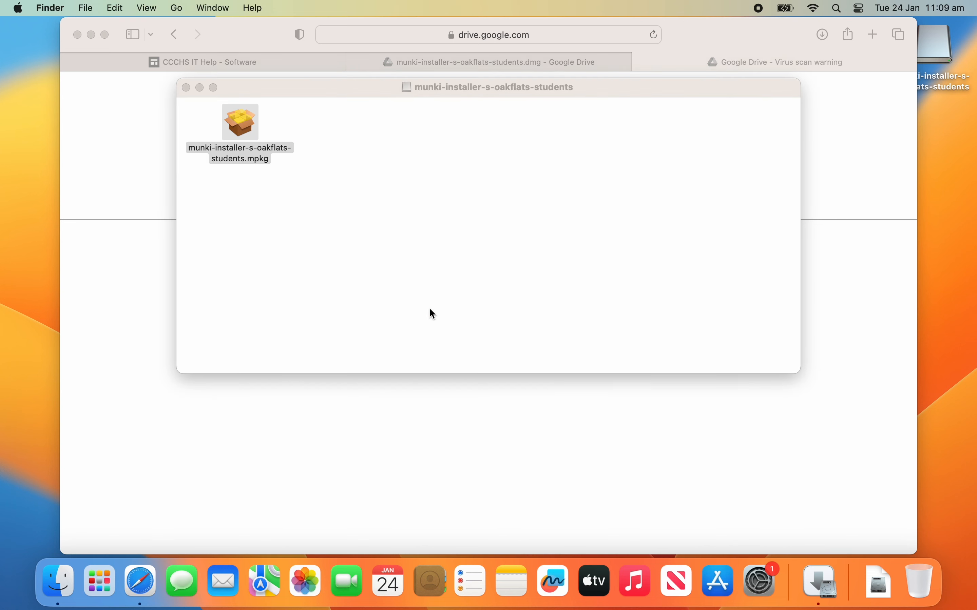
double_click(239, 122)
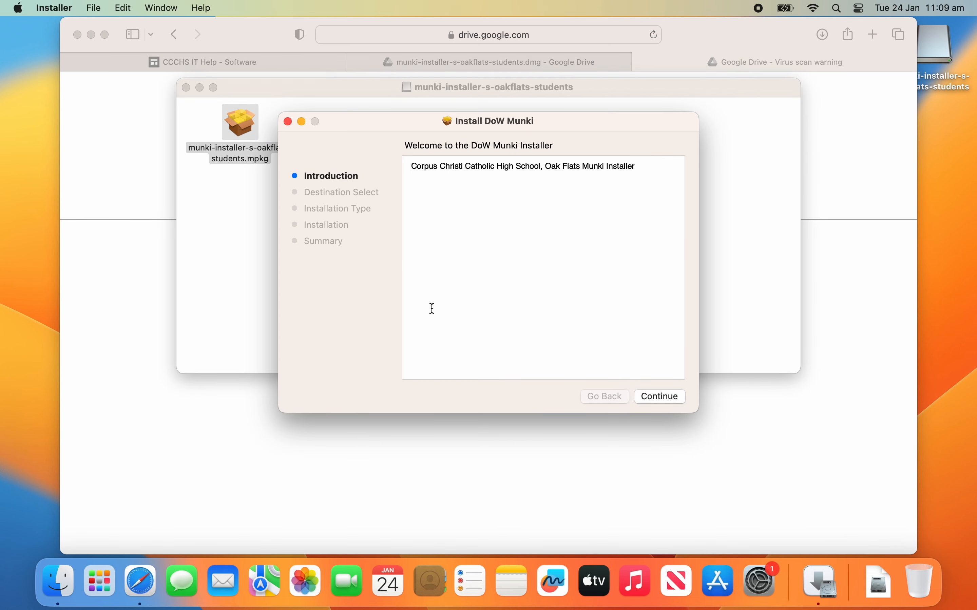
mouse_move(653, 401)
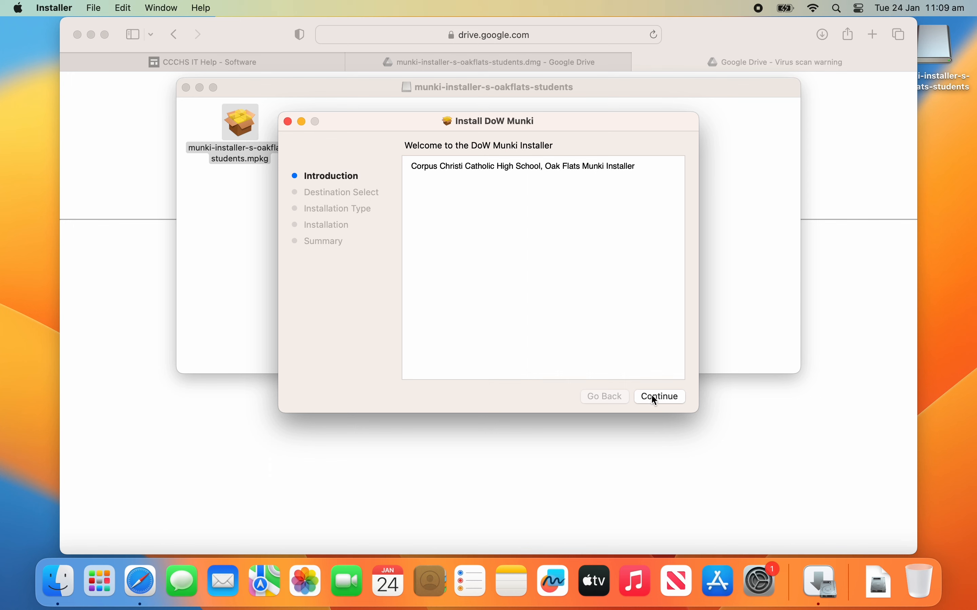
Run the standard DoW Munki install on Macintosh HD, authorise it with the admin password and restart.
click(658, 397)
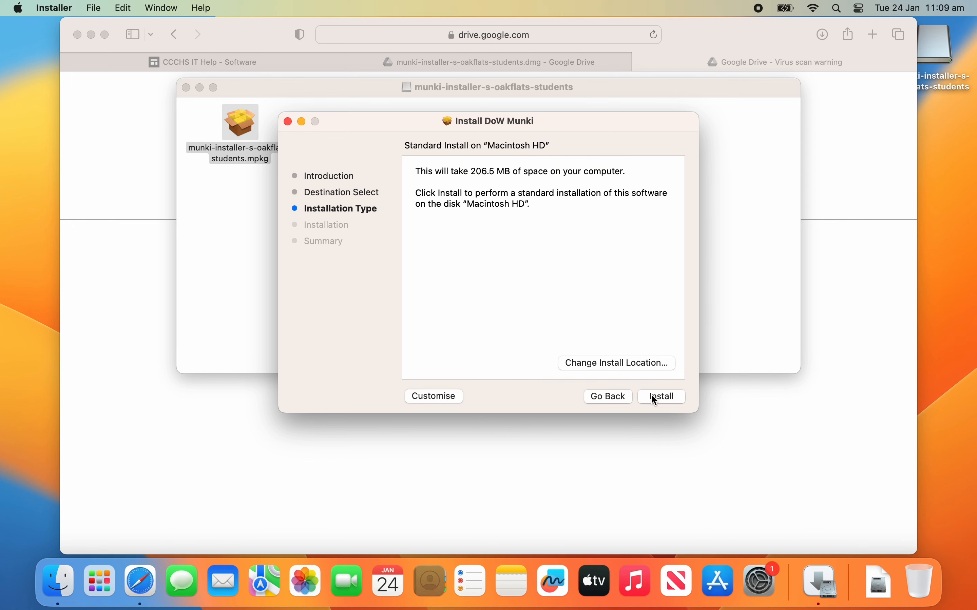
click(660, 397)
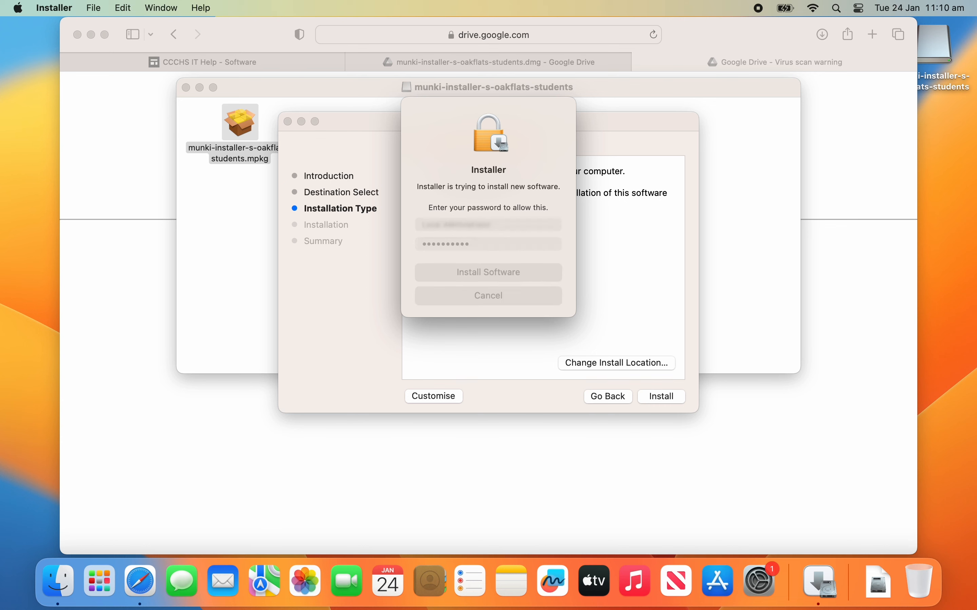
click(487, 272)
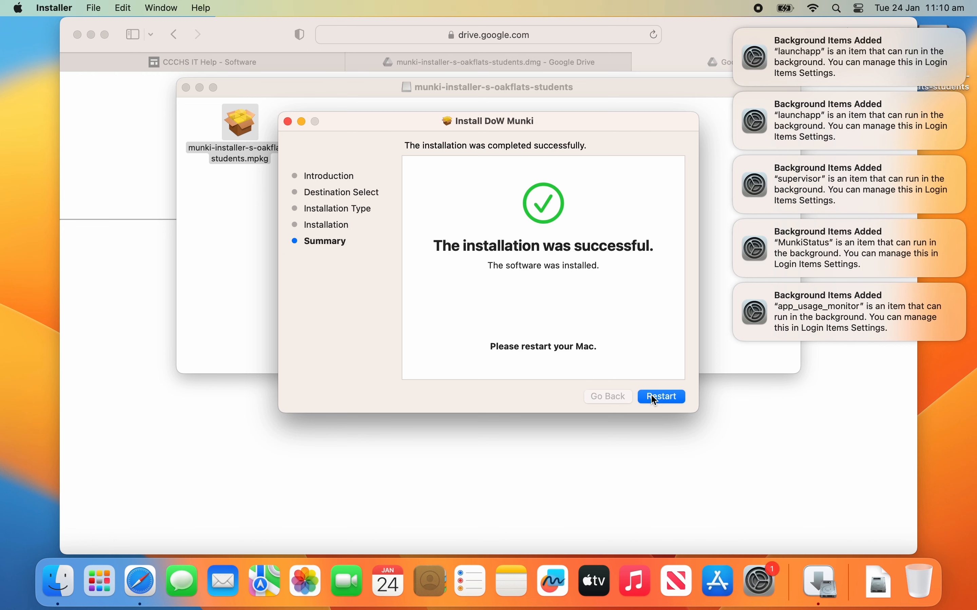
click(659, 397)
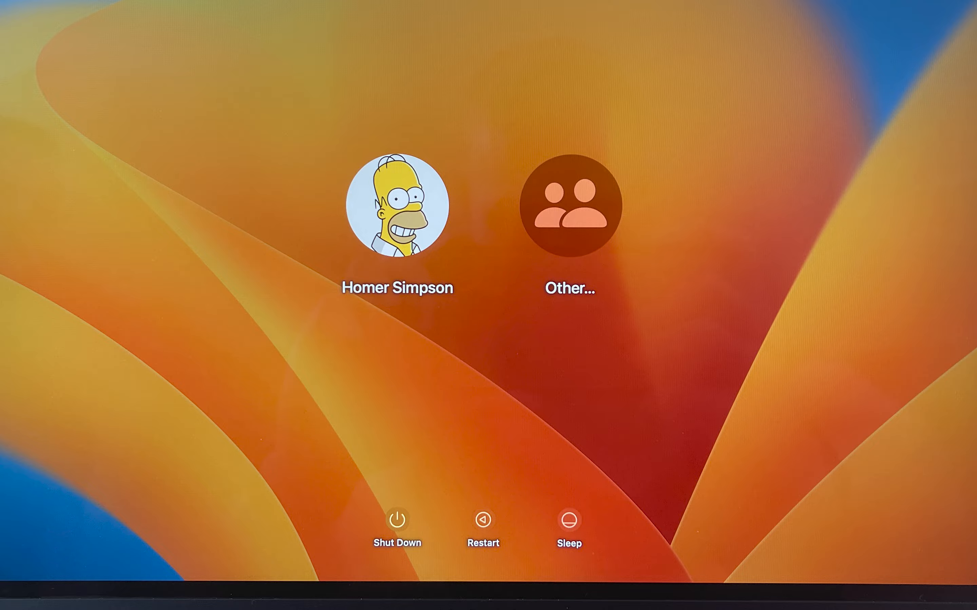
Log back in to the user account at the macOS login window.
click(396, 204)
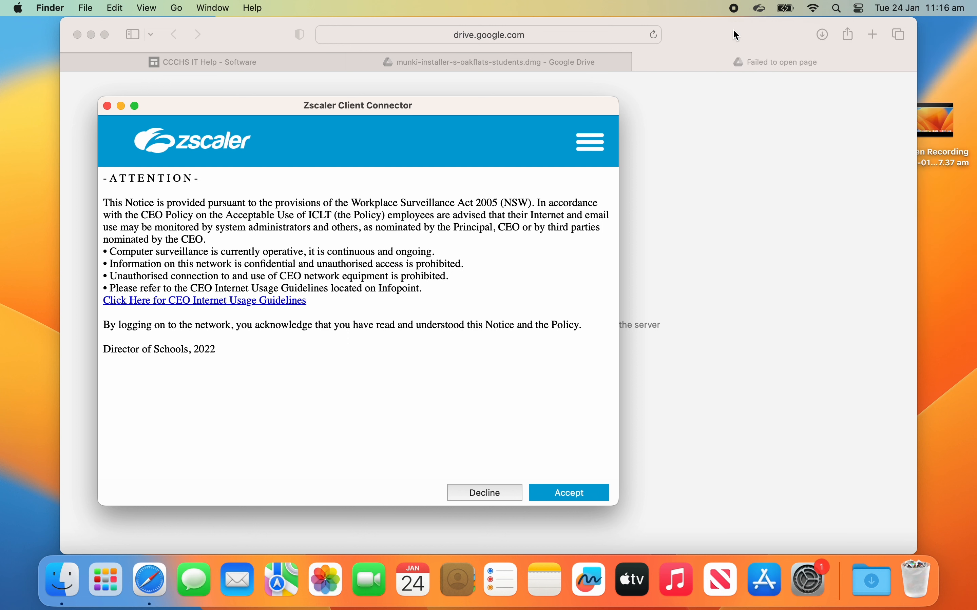
mouse_move(568, 453)
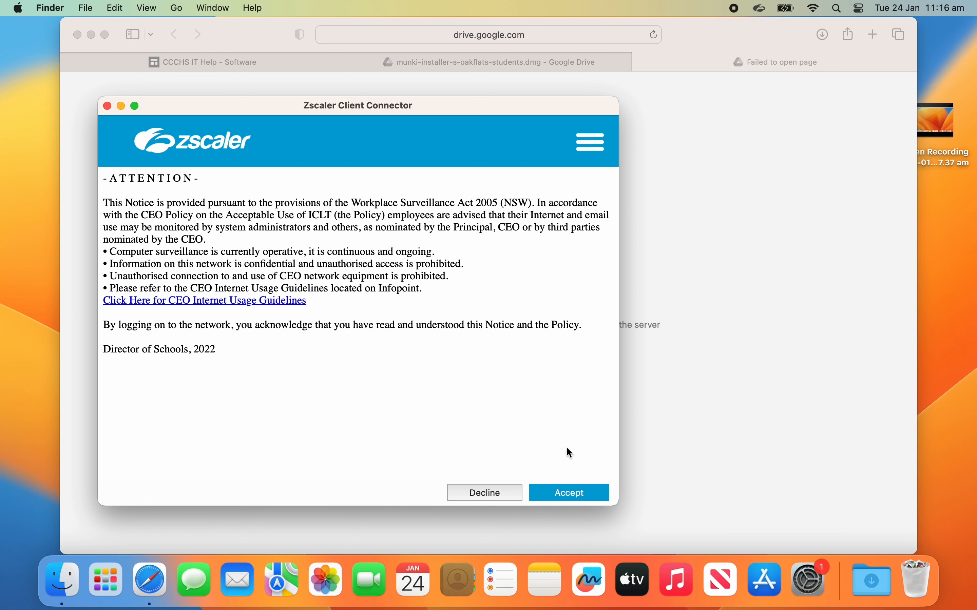
Accept the Zscaler surveillance notice and sign in with Remember me ticked.
click(569, 492)
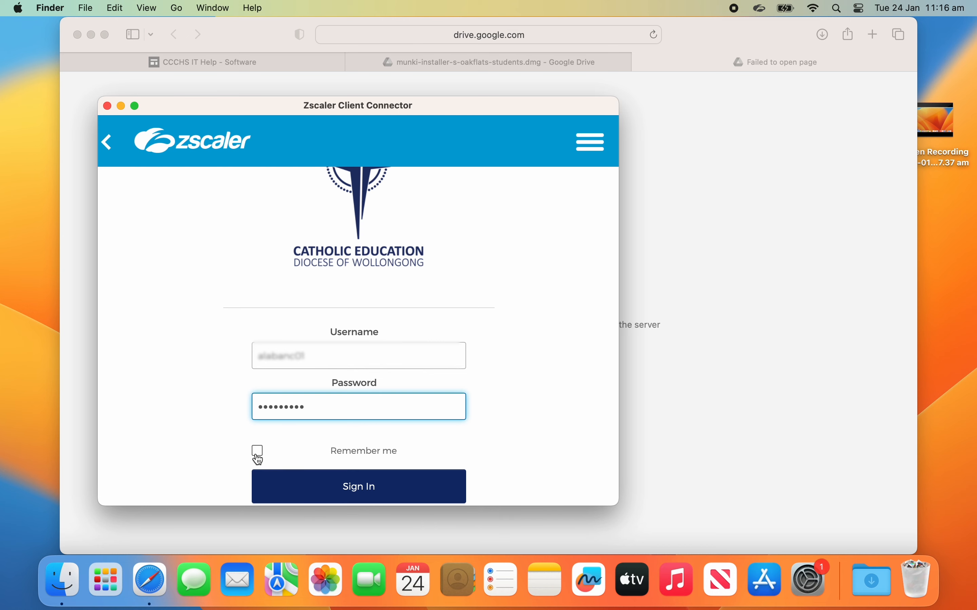
click(257, 451)
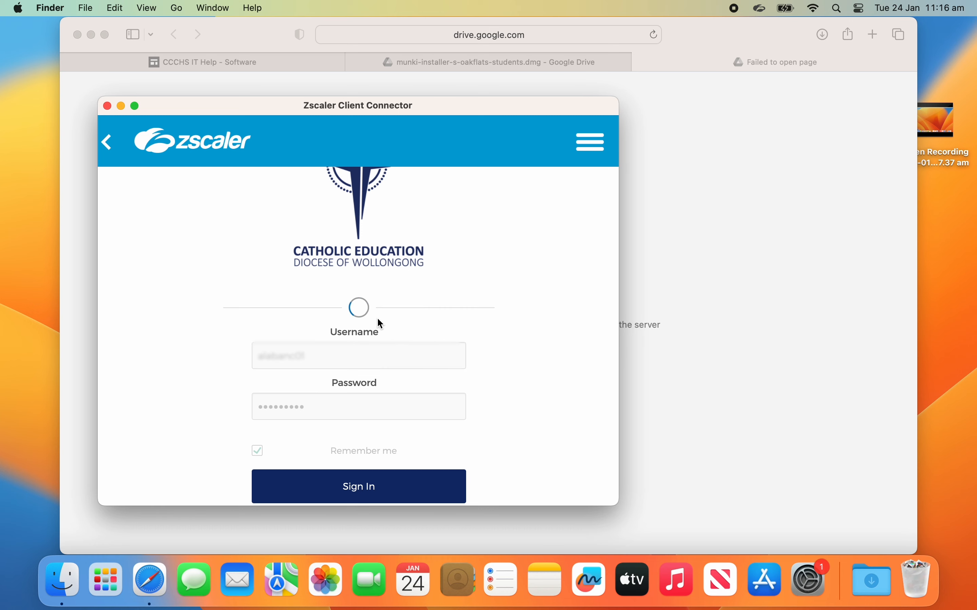
click(358, 486)
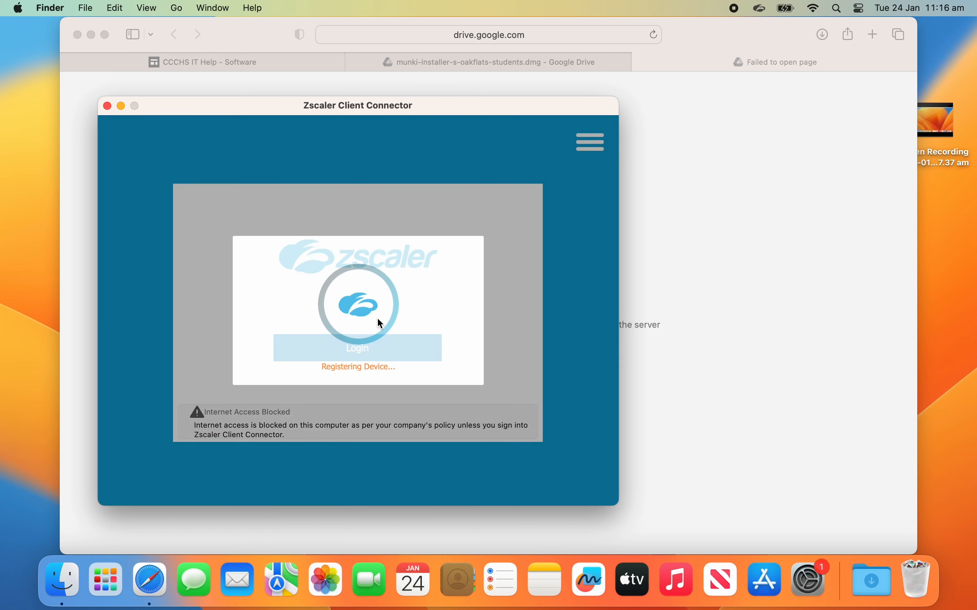